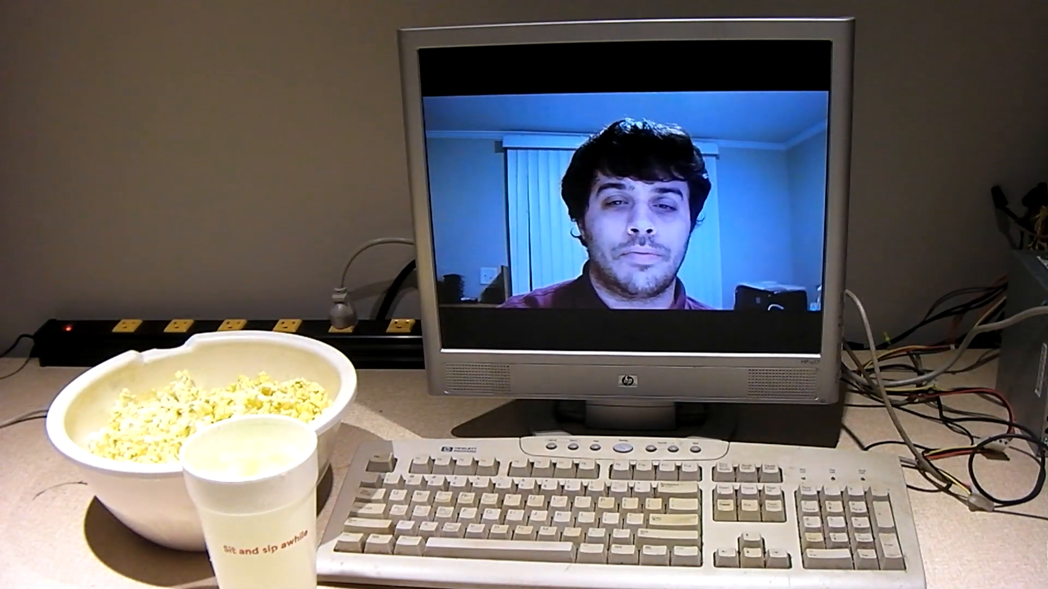
- On the Cube Computer Channel page, open the subscription bell's All, Personalized and None options
click(702, 172)
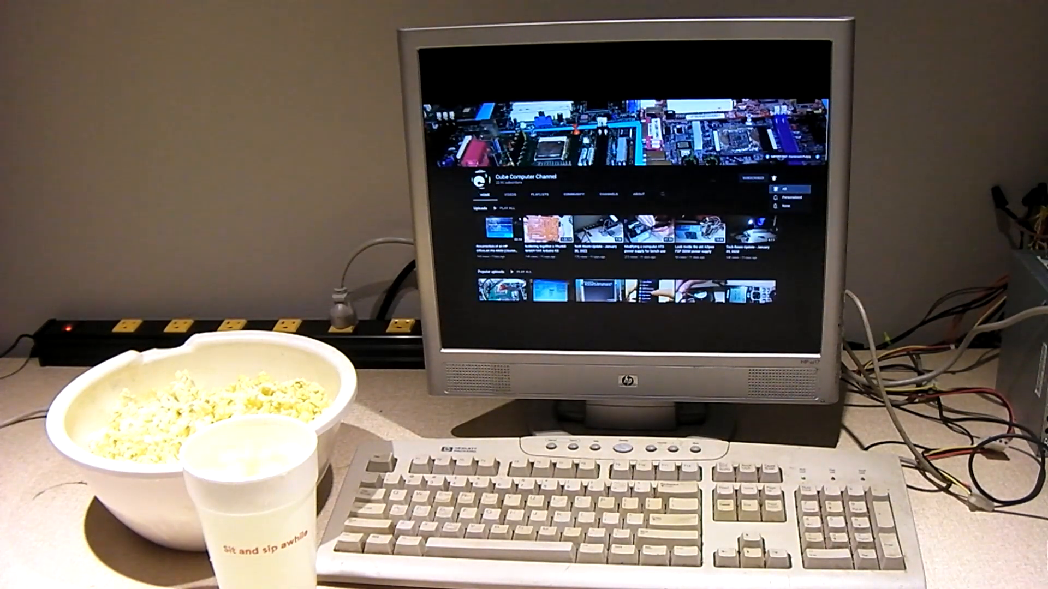
click(775, 191)
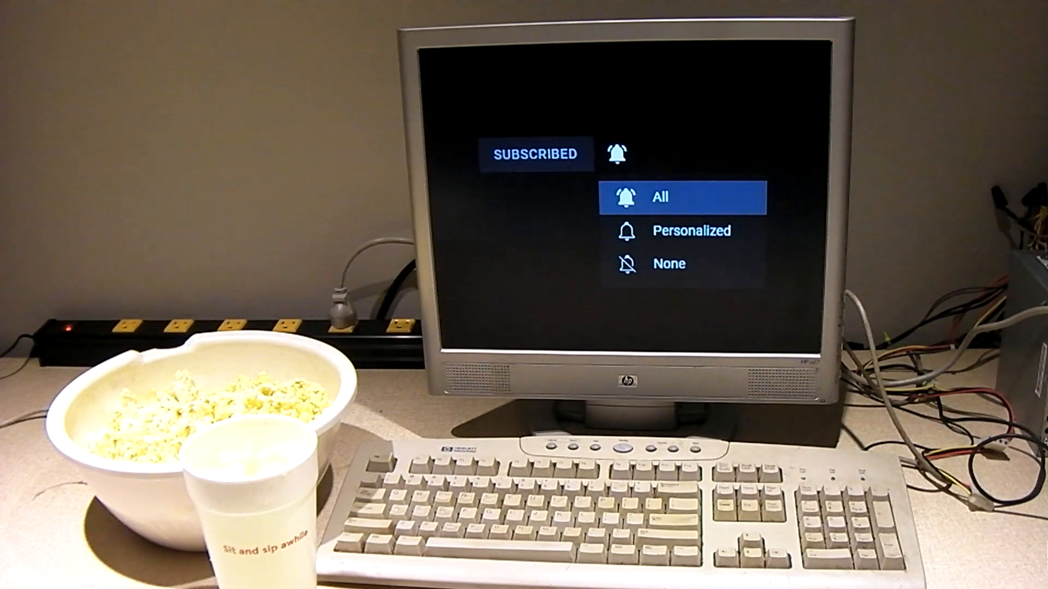